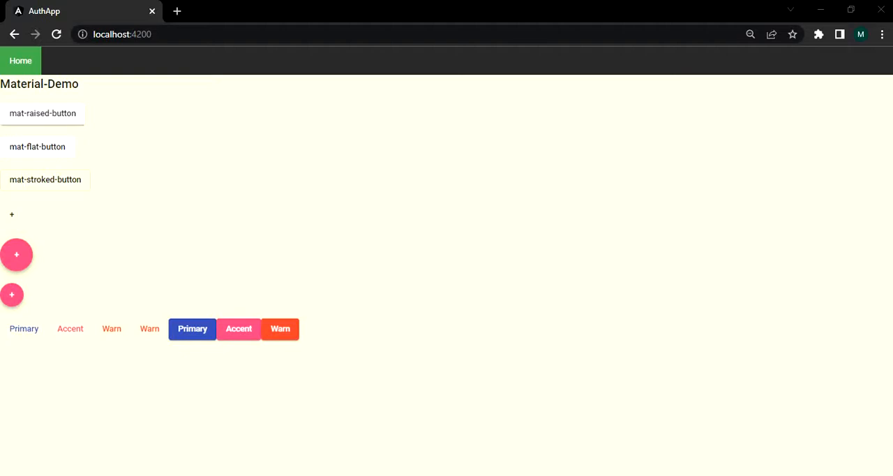
pyautogui.moveTo(486, 275)
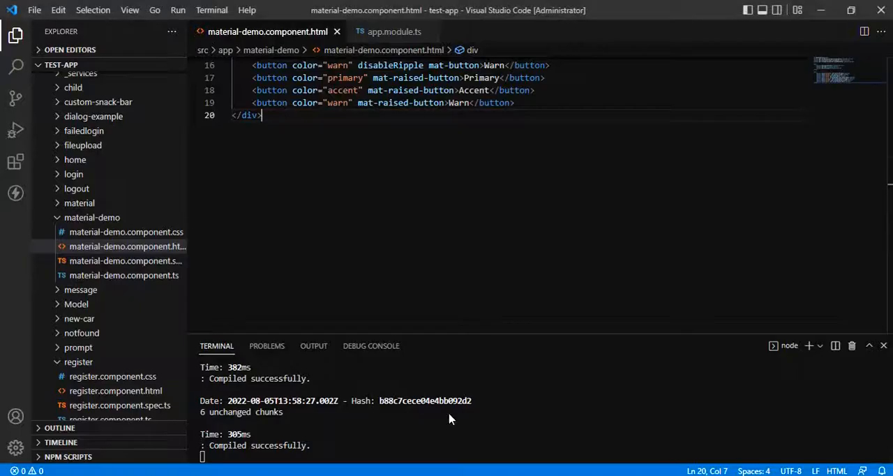
pyautogui.click(394, 31)
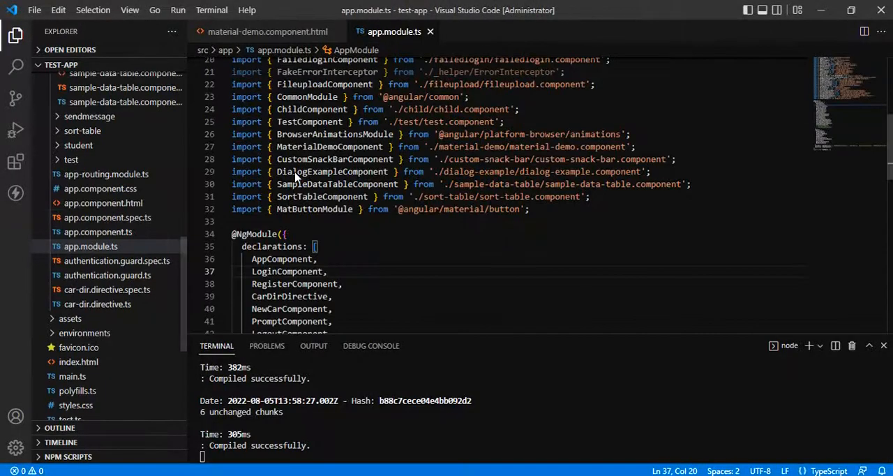
pyautogui.click(530, 210)
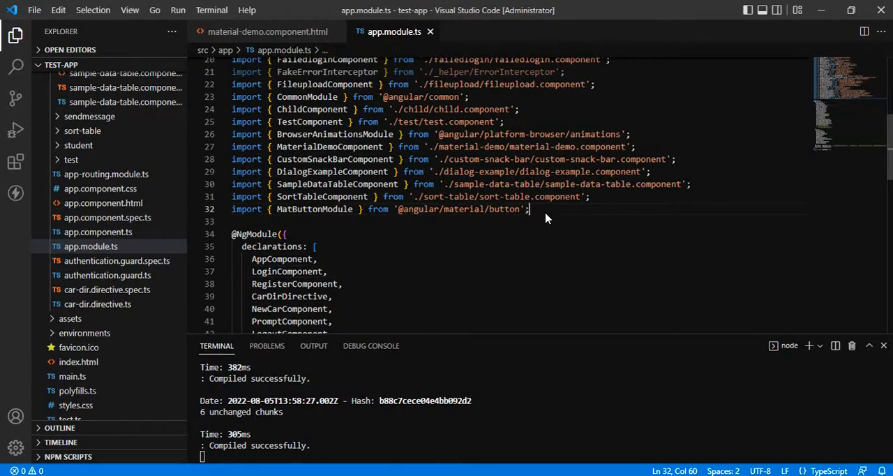
pyautogui.write('import')
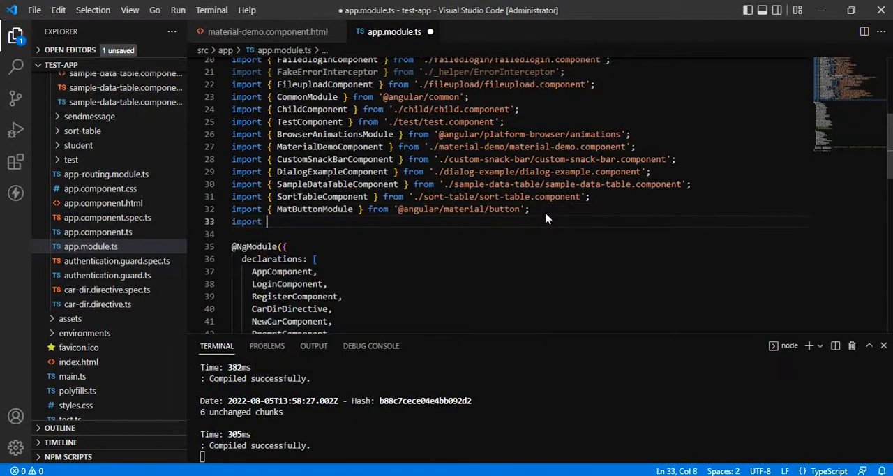
pyautogui.write('{mat')
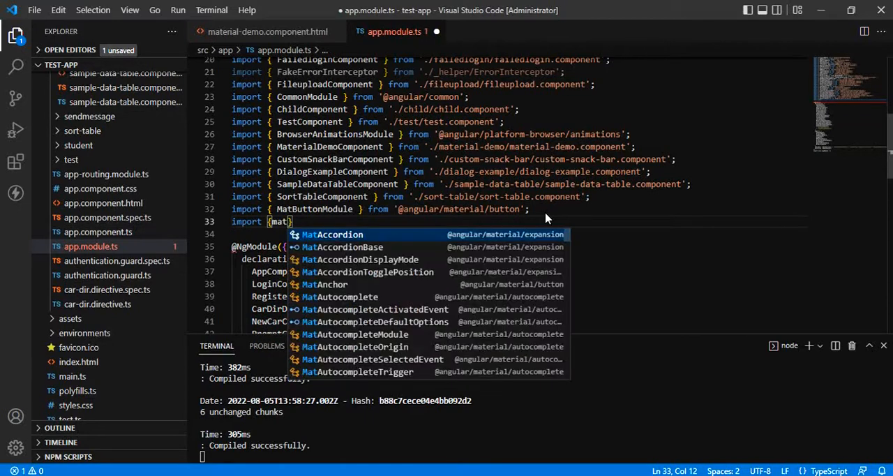
pyautogui.write("toggle';")
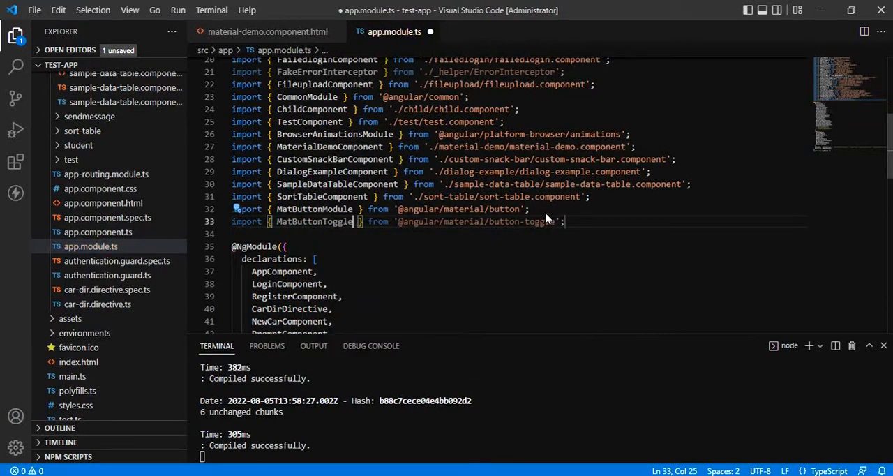
pyautogui.write('Modu')
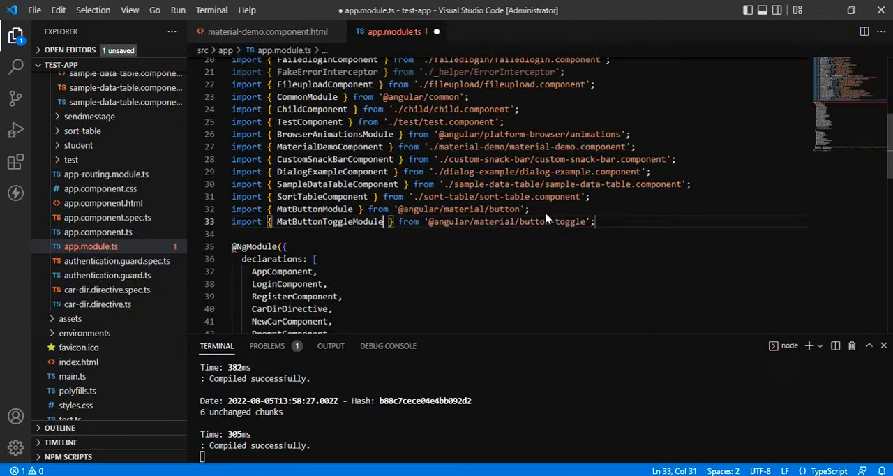
pyautogui.scroll(-3)
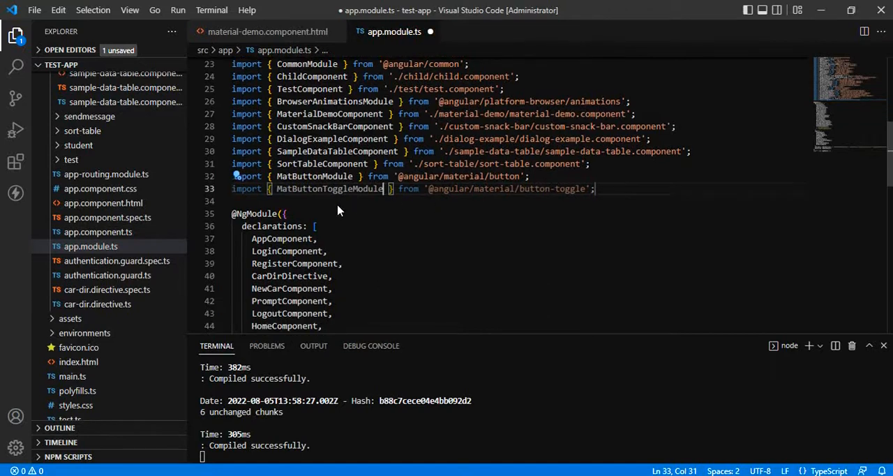
pyautogui.scroll(-3)
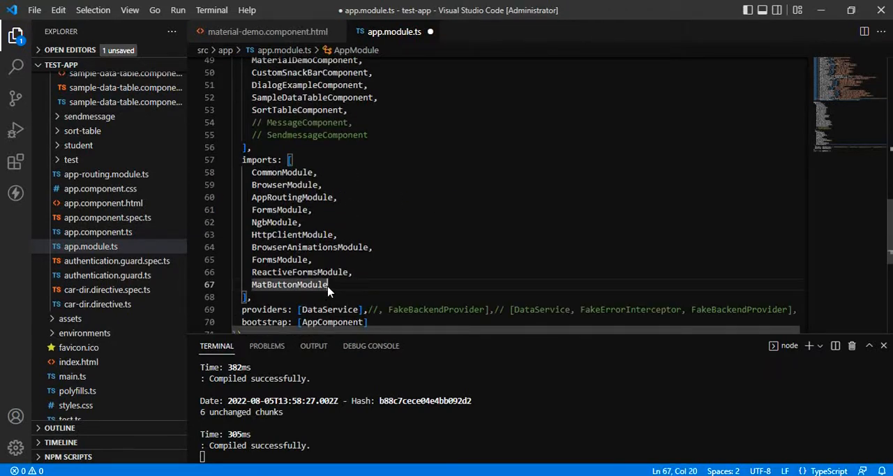
pyautogui.write('MatButtonToggleModule')
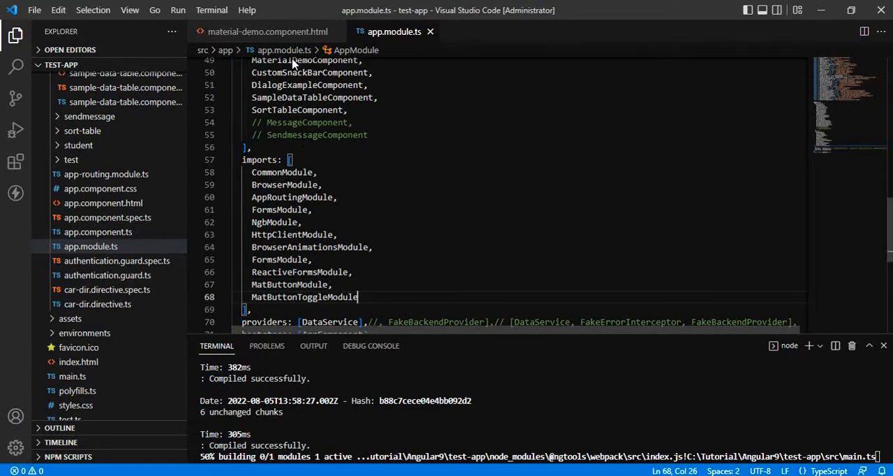
pyautogui.click(268, 30)
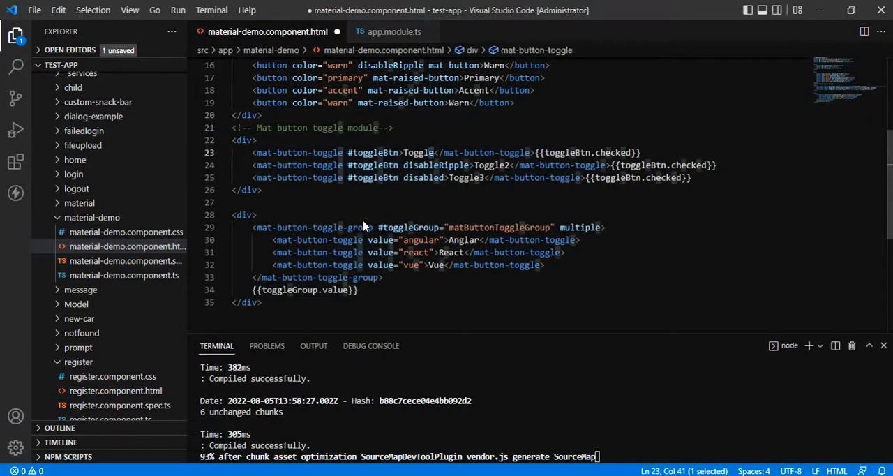
# Review the mat-button-toggle buttons and the Angular/React/Vue group showing {{toggleGroup.value}}
pyautogui.click(324, 201)
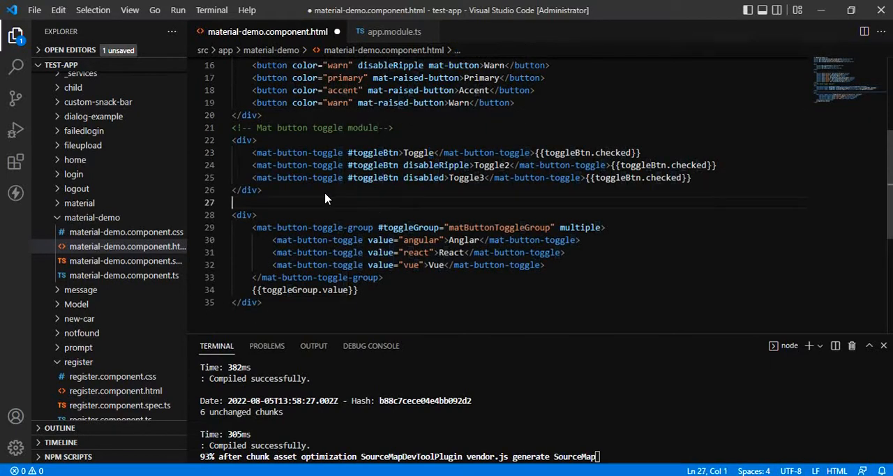
pyautogui.moveTo(342, 204)
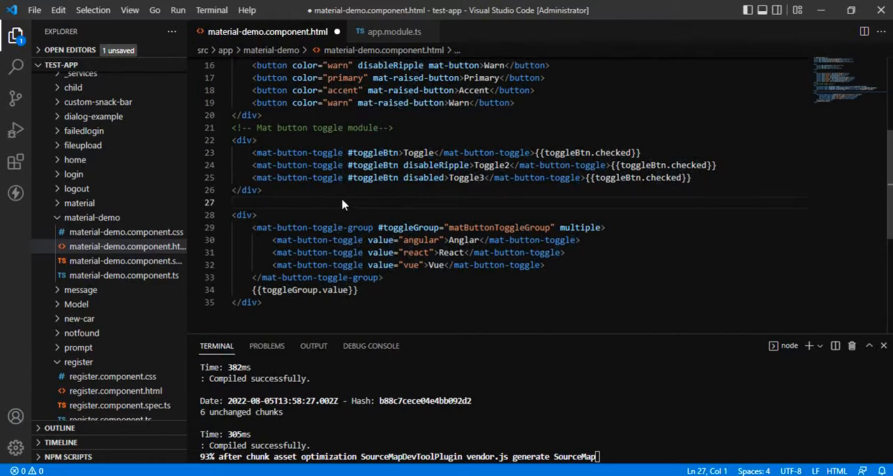
pyautogui.moveTo(428, 273)
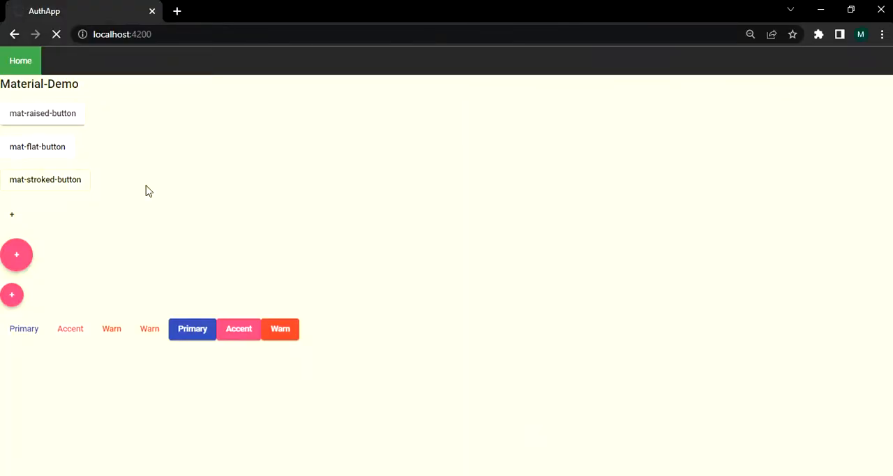
pyautogui.moveTo(161, 224)
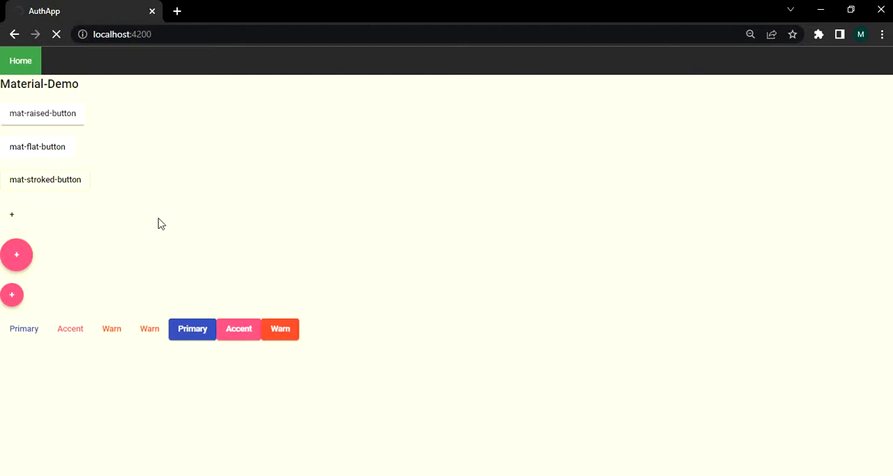
pyautogui.moveTo(203, 232)
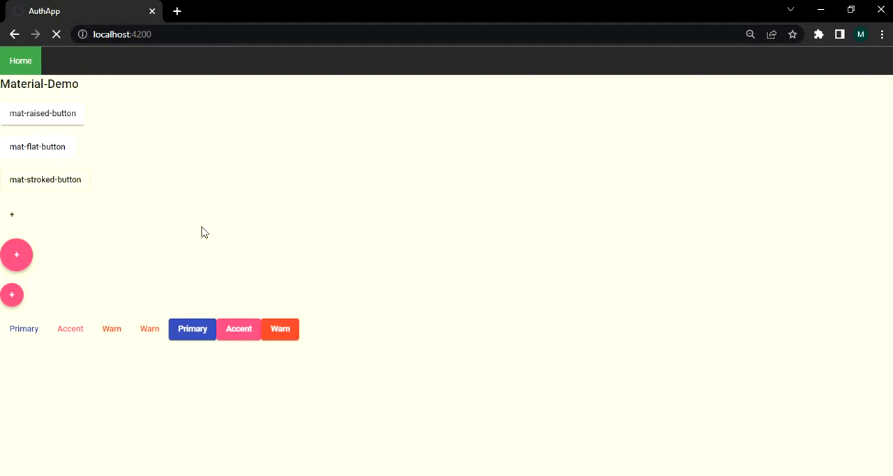
pyautogui.moveTo(405, 312)
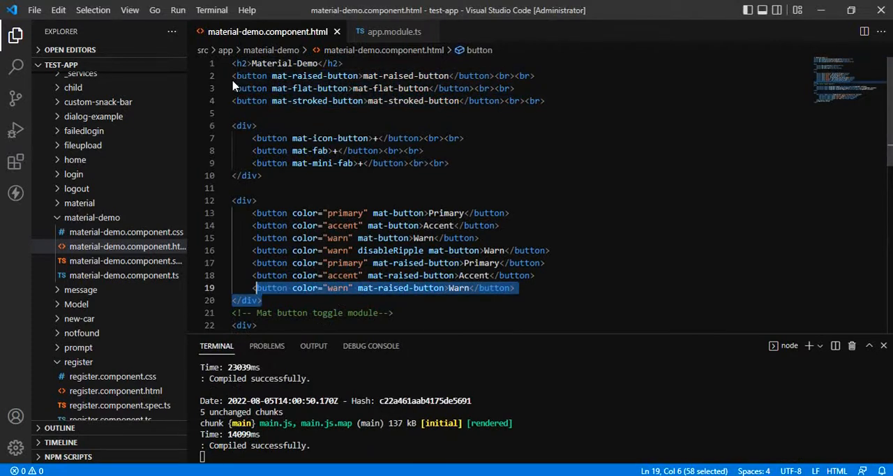
# Remove the earlier button markup from material-demo.component.html, keeping only the toggles
pyautogui.press('Ctrl+A')
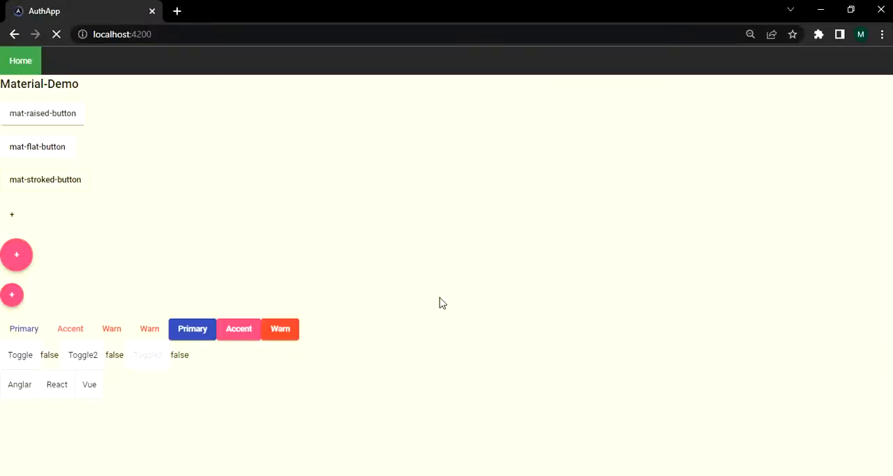
# Reload the demo, select and clear Anglar, React and Vue in the group, then switch Toggle on
pyautogui.click(56, 35)
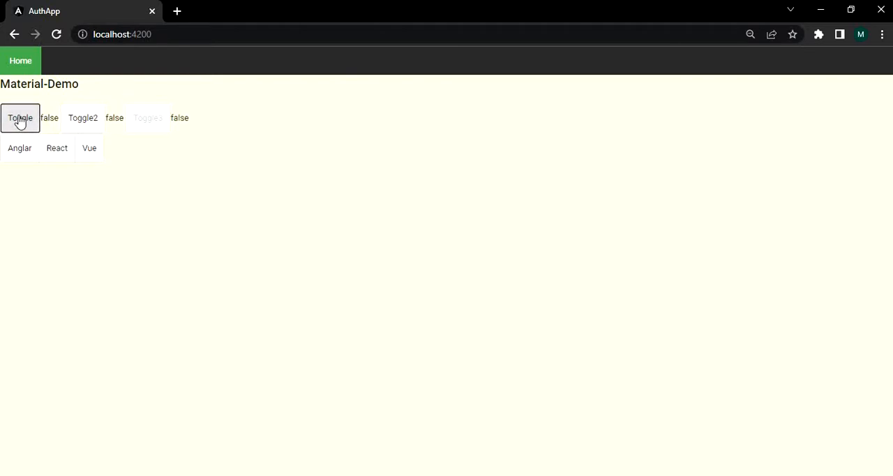
pyautogui.moveTo(84, 118)
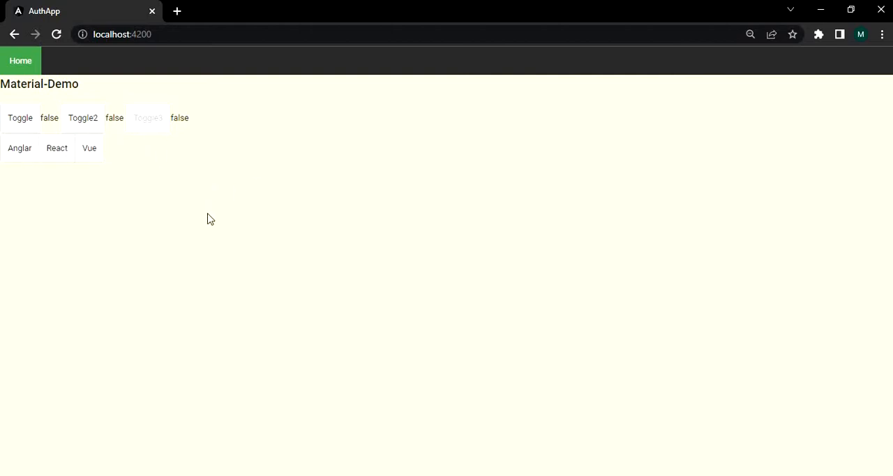
pyautogui.click(20, 148)
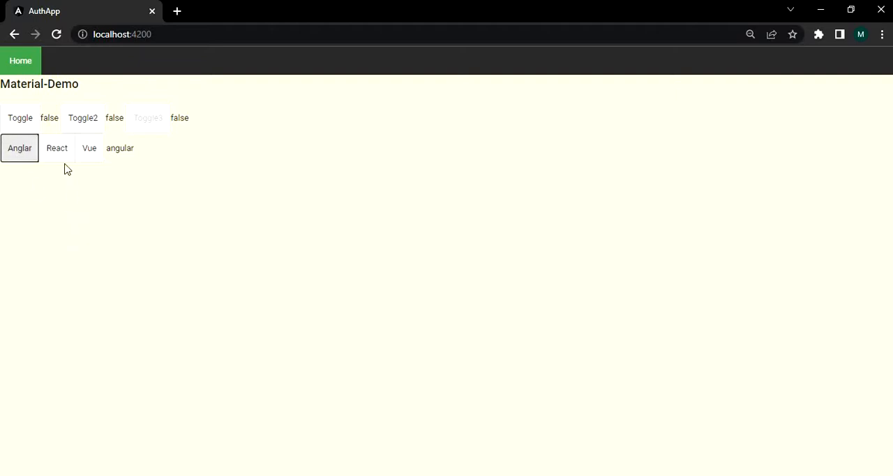
pyautogui.click(56, 148)
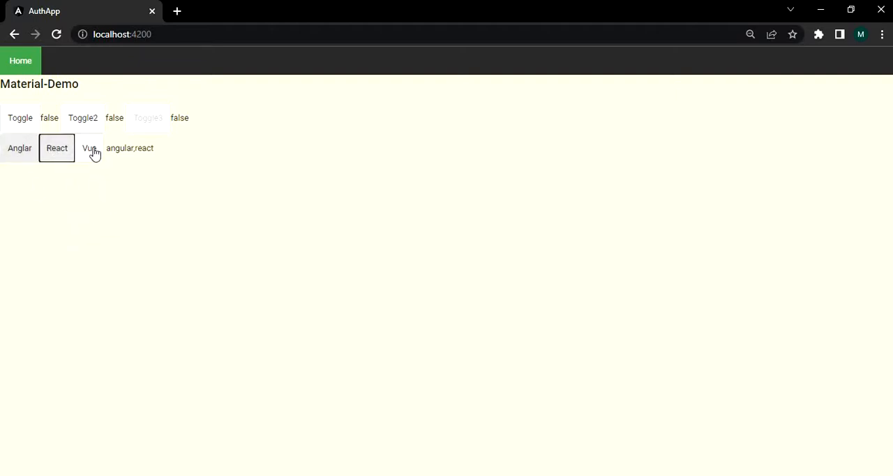
pyautogui.click(90, 148)
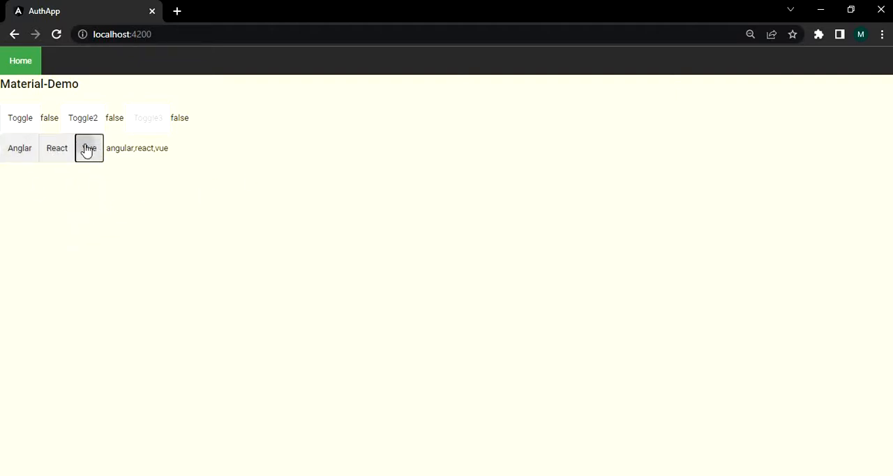
pyautogui.click(89, 148)
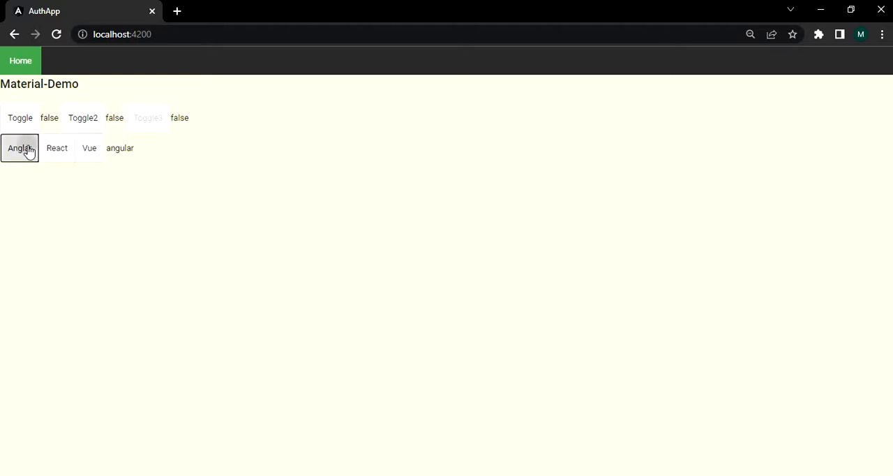
pyautogui.click(56, 148)
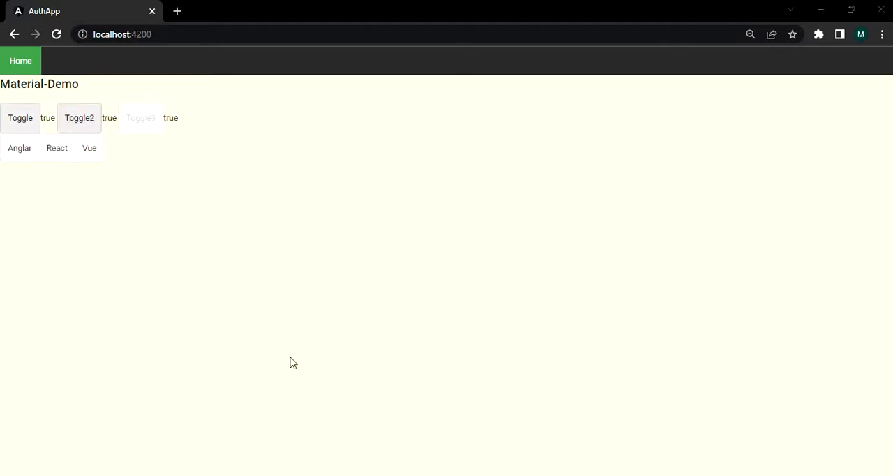
pyautogui.click(78, 117)
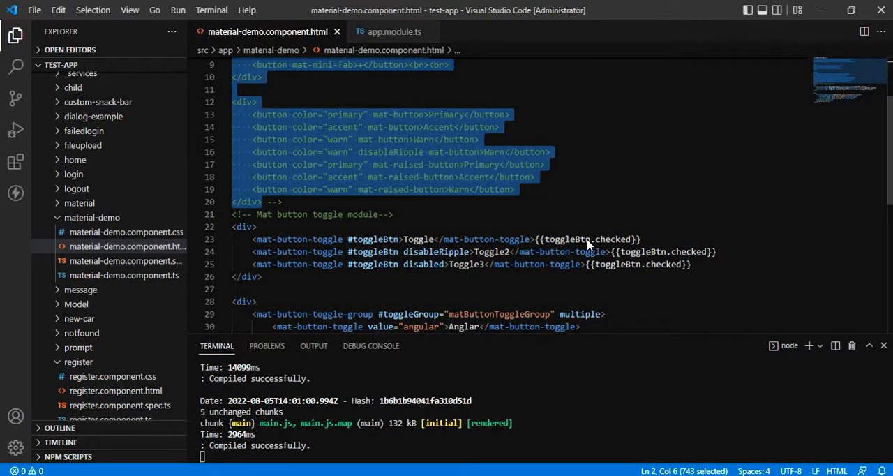
pyautogui.doubleClick(371, 238)
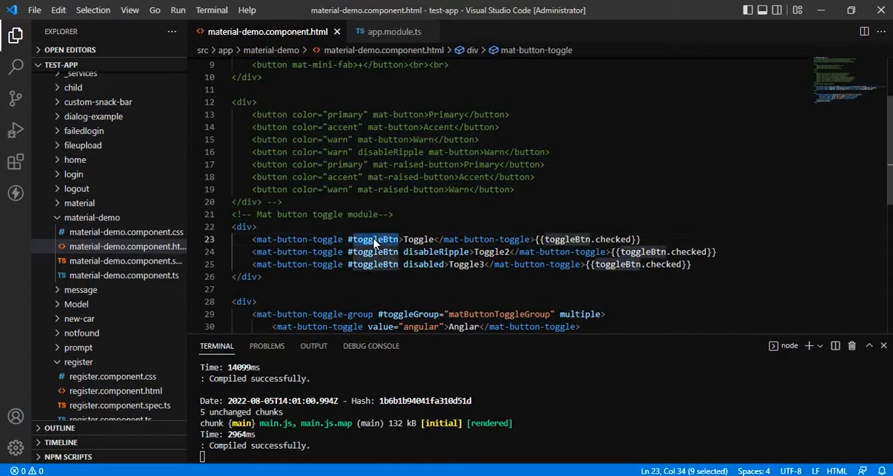
pyautogui.moveTo(441, 245)
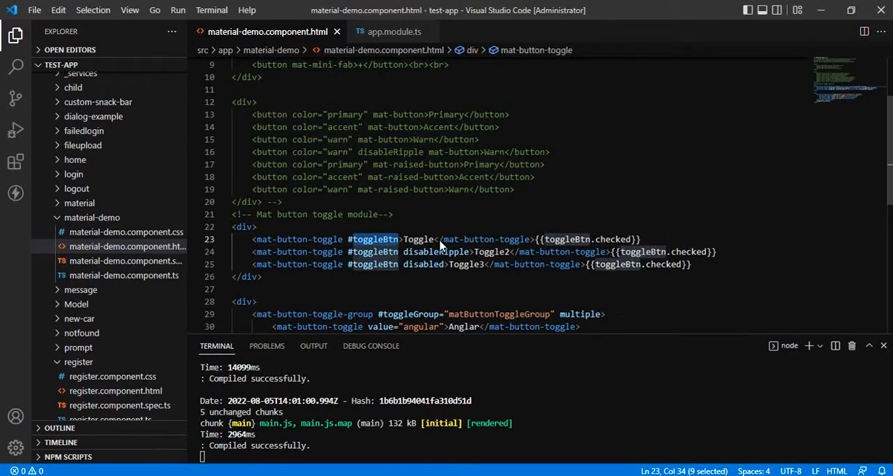
pyautogui.moveTo(598, 257)
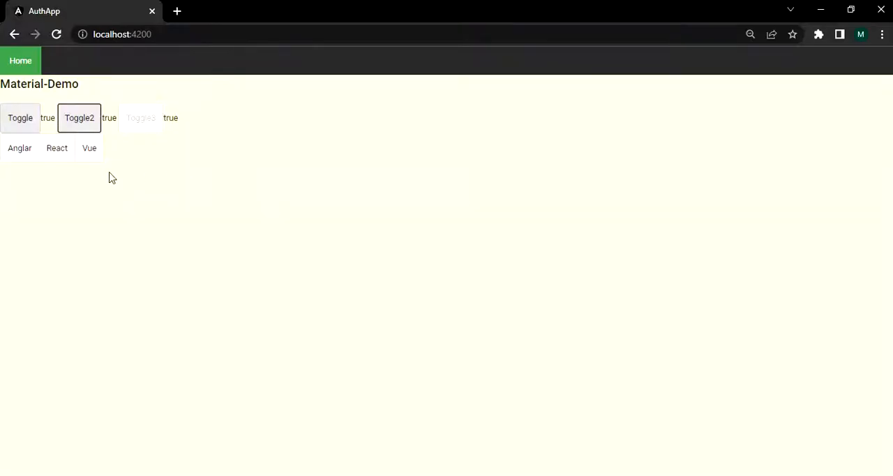
pyautogui.click(19, 117)
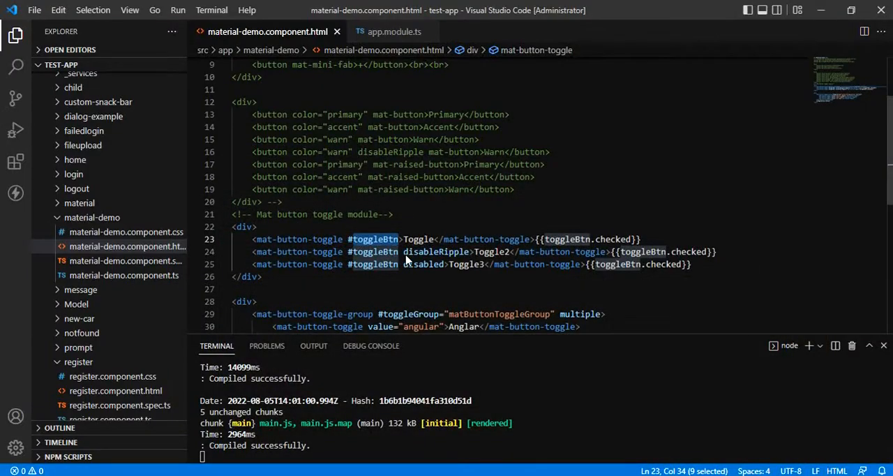
pyautogui.moveTo(453, 251)
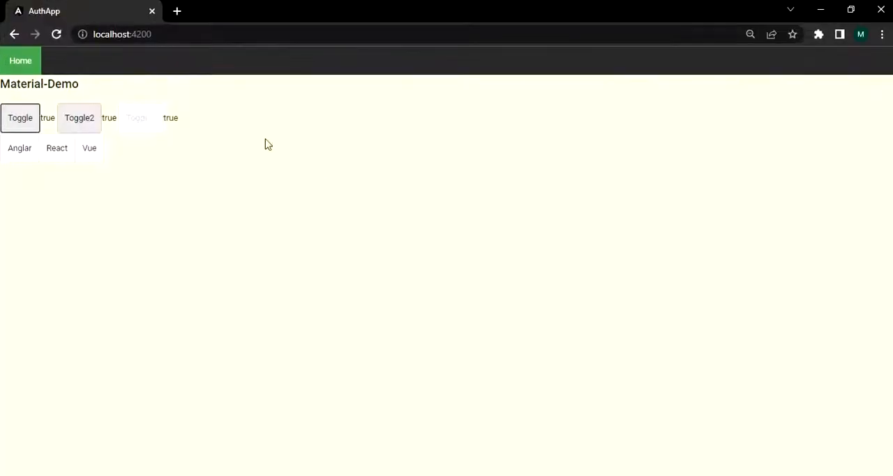
pyautogui.click(79, 117)
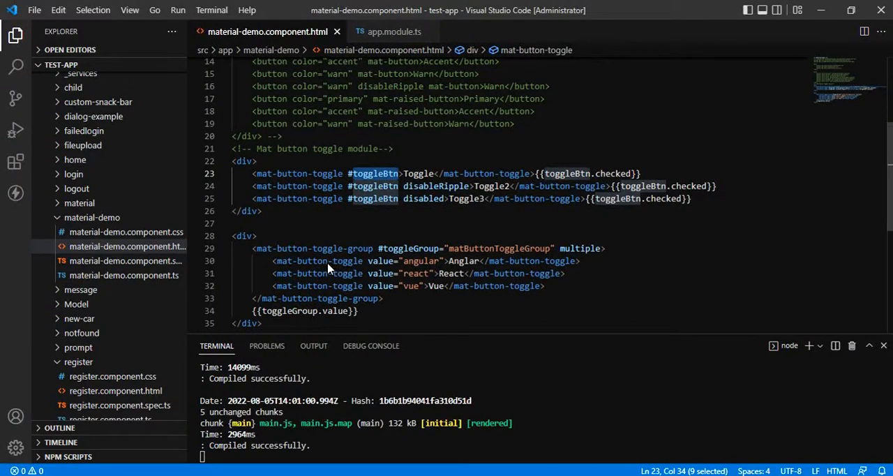
pyautogui.moveTo(285, 253)
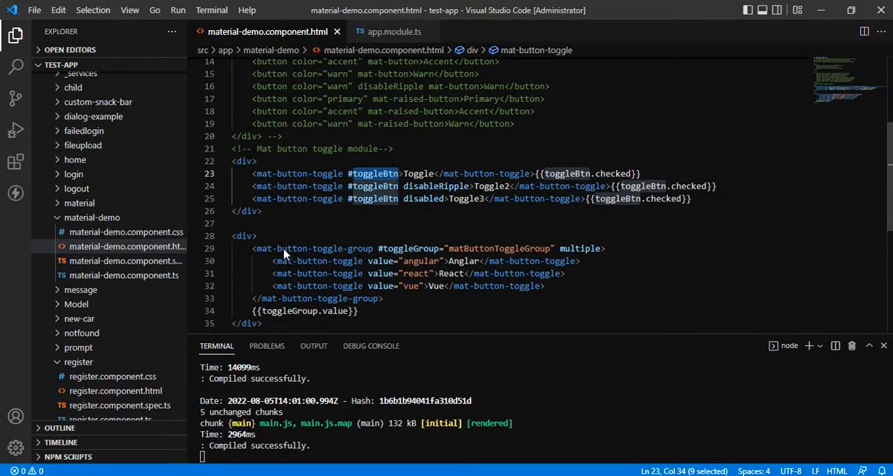
pyautogui.doubleClick(407, 248)
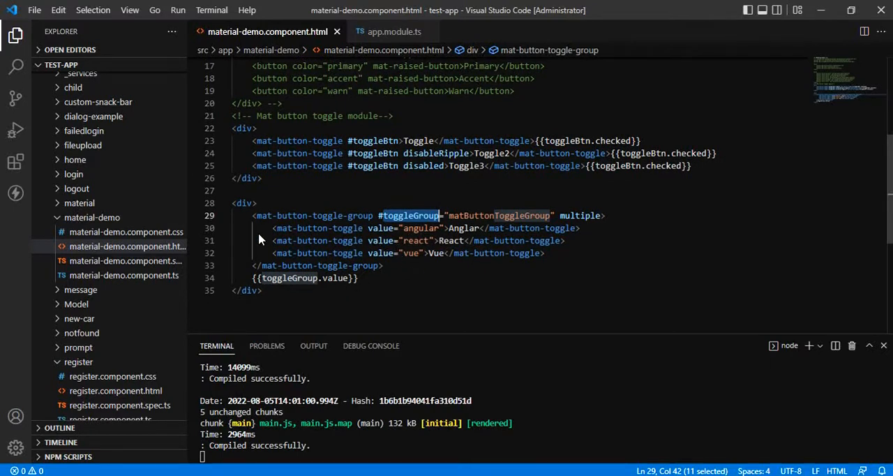
pyautogui.moveTo(461, 239)
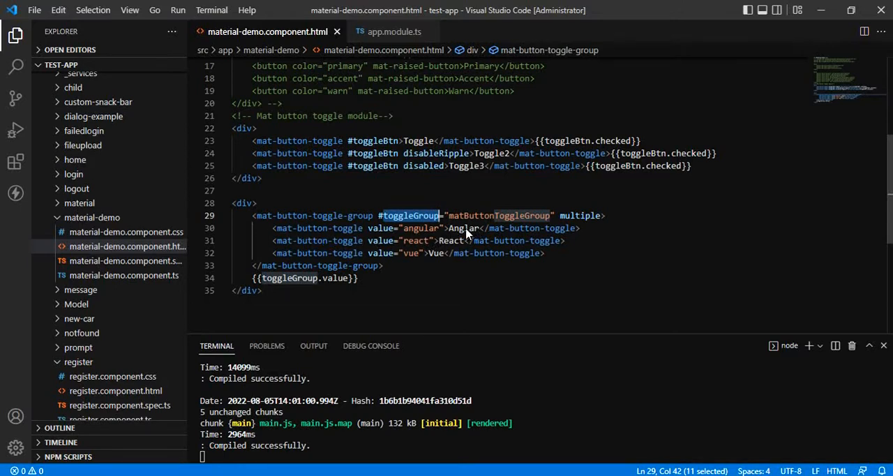
pyautogui.moveTo(396, 237)
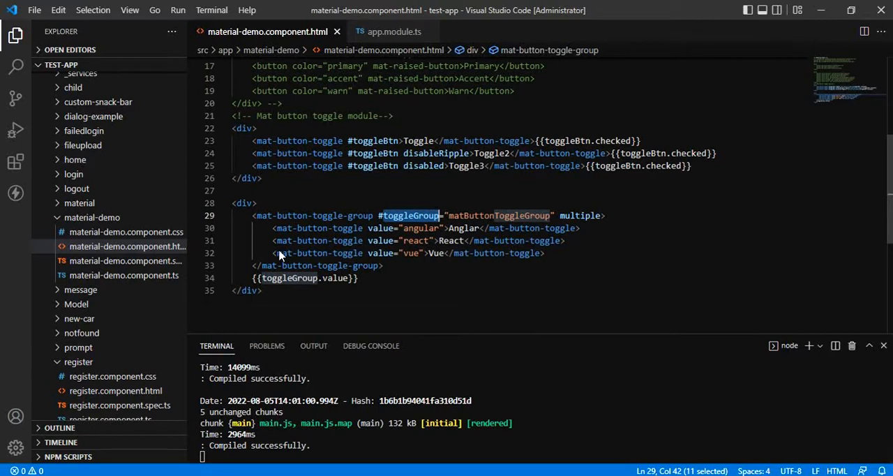
pyautogui.moveTo(370, 269)
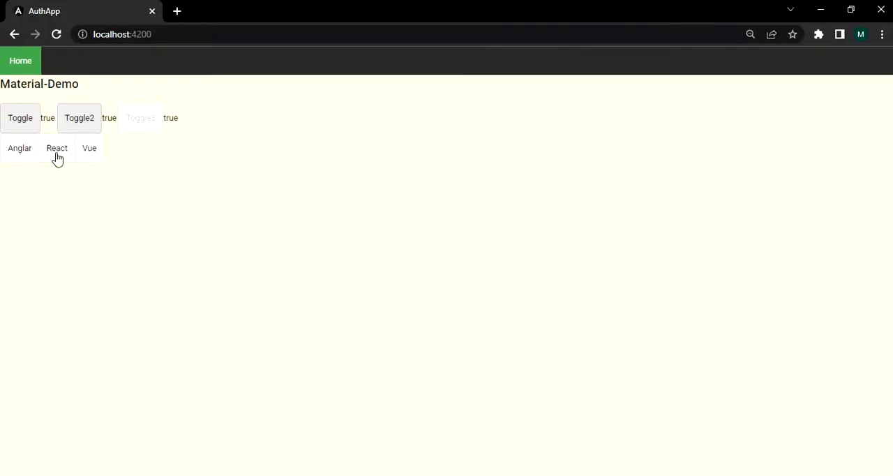
# Select Anglar, React and Vue so the group prints angular,react,vue
pyautogui.click(20, 148)
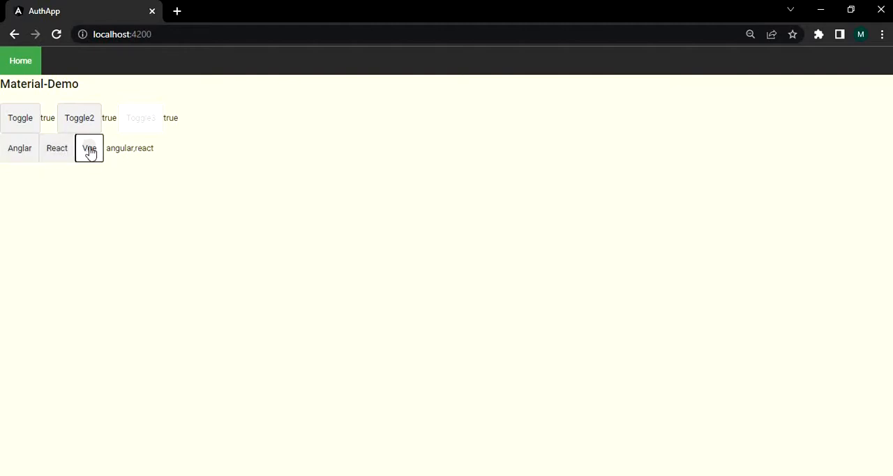
pyautogui.click(89, 148)
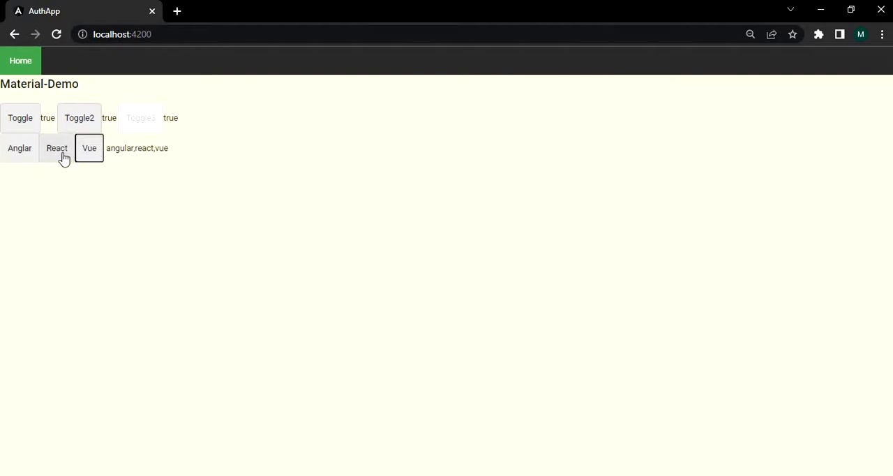
pyautogui.click(56, 148)
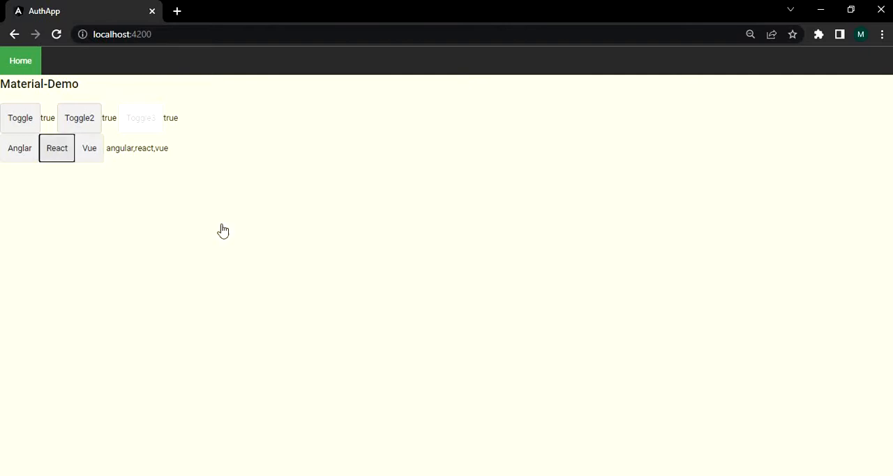
pyautogui.click(55, 148)
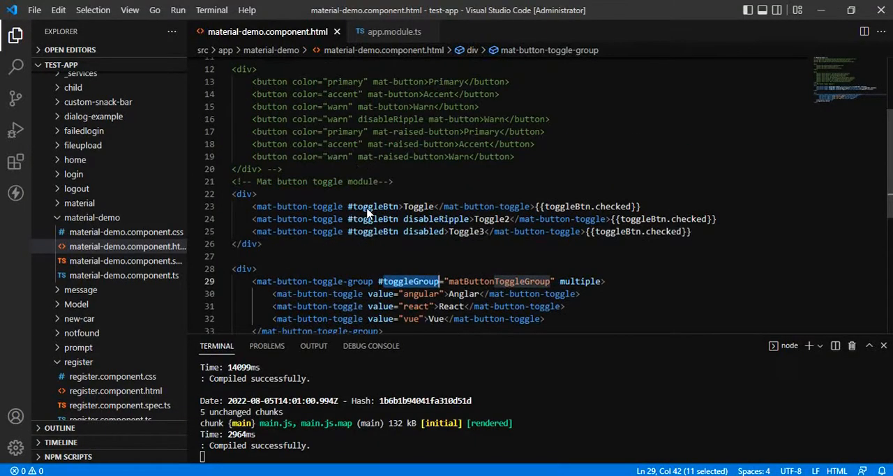
pyautogui.scroll(-3)
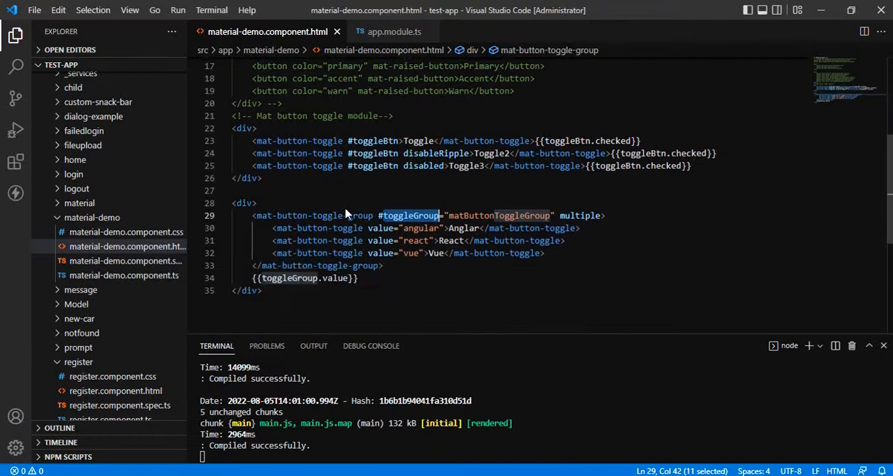
pyautogui.moveTo(328, 217)
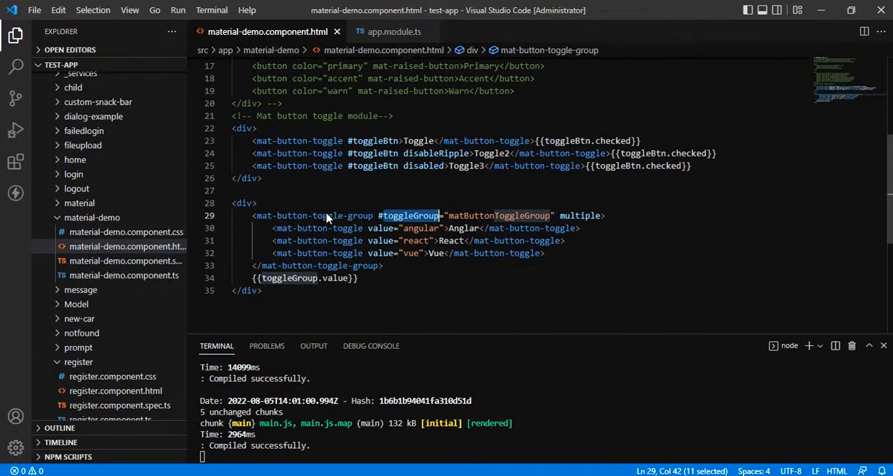
pyautogui.moveTo(453, 226)
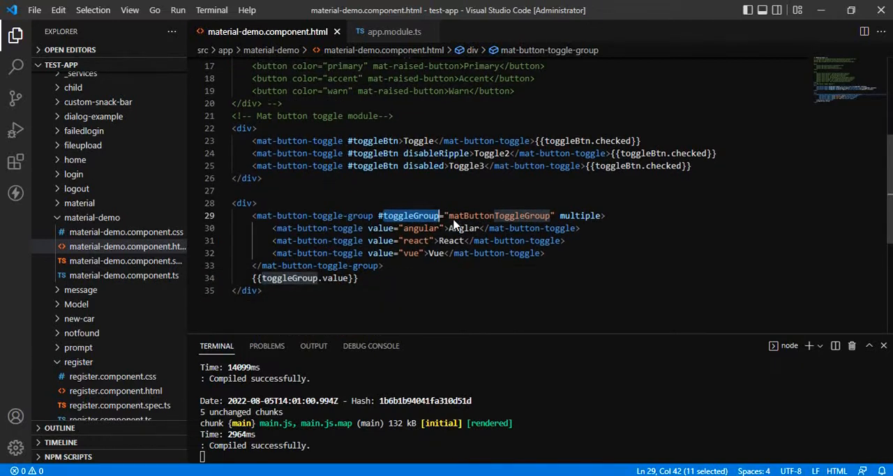